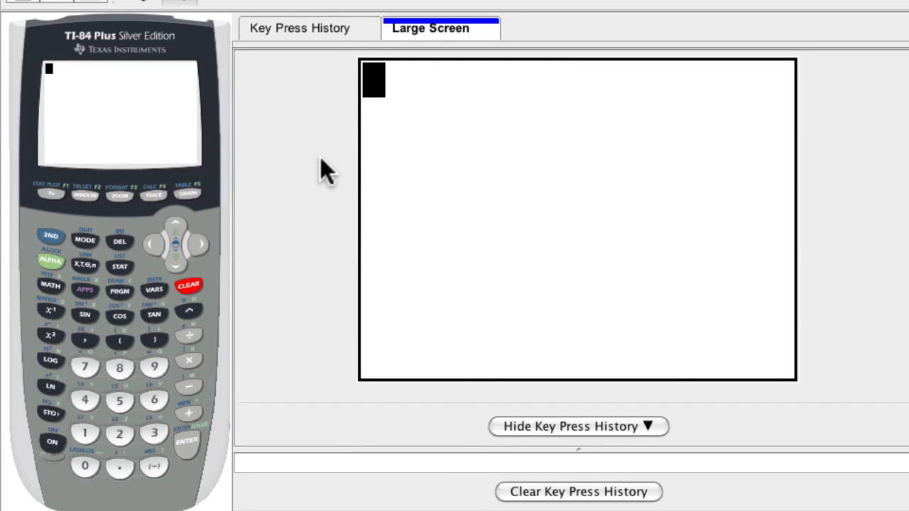
pyautogui.moveTo(249, 142)
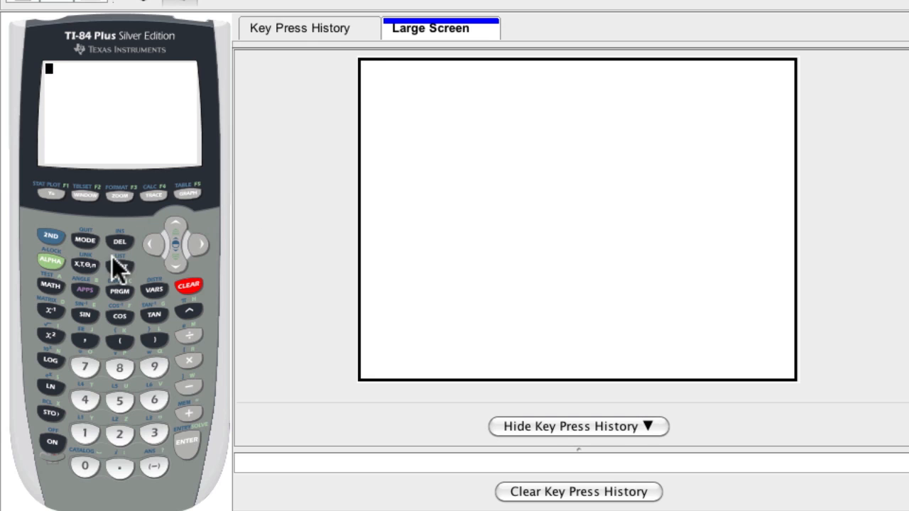
pyautogui.moveTo(76, 298)
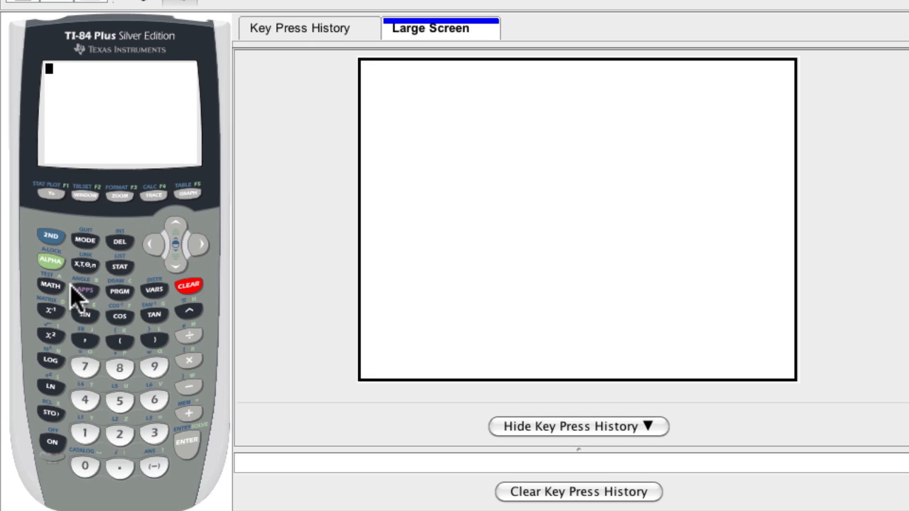
pyautogui.moveTo(126, 277)
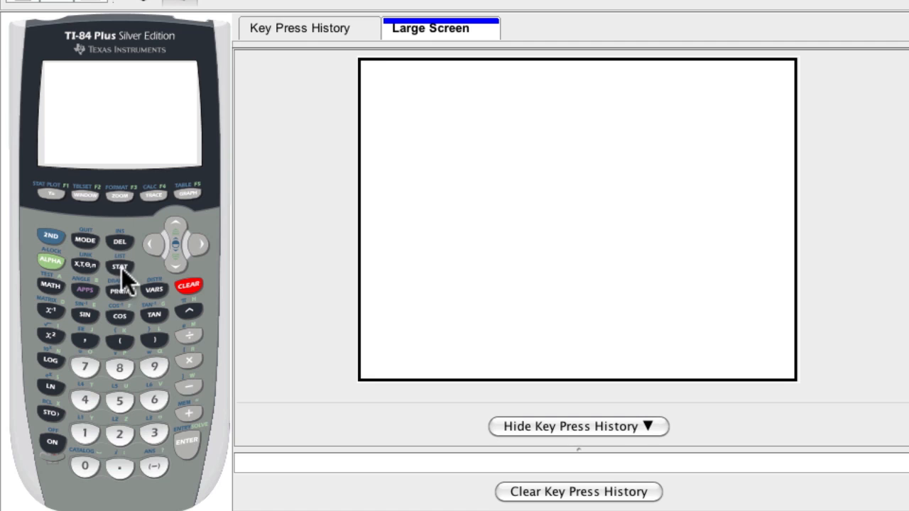
pyautogui.moveTo(125, 281)
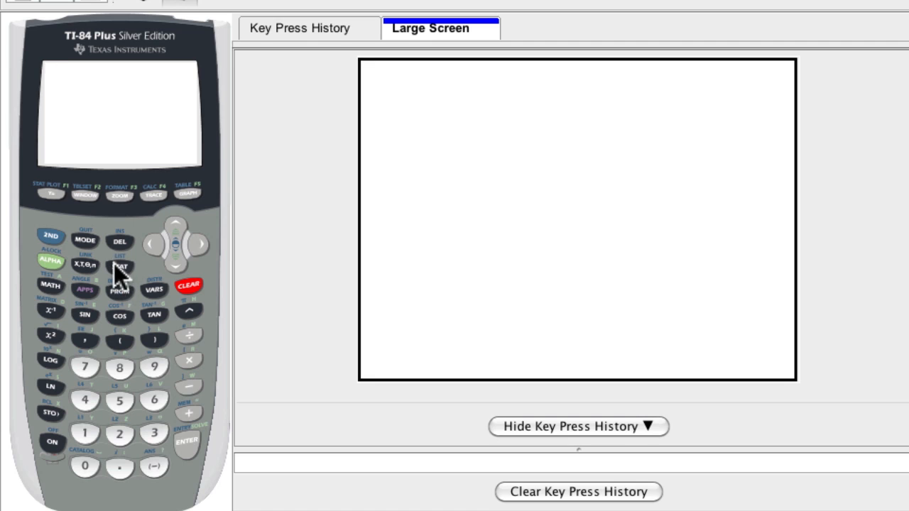
# Show the list editor with L1 and L2 data, cursor on the first L1 entry (33)
pyautogui.click(119, 267)
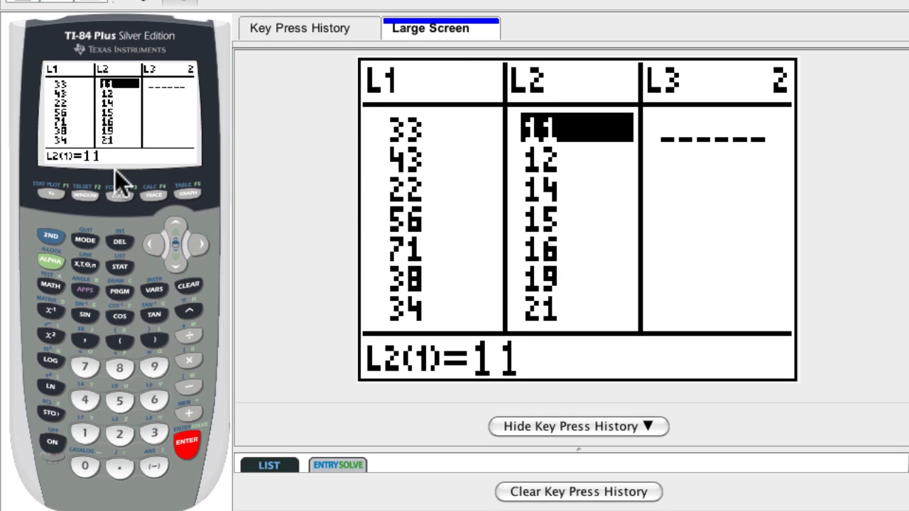
pyautogui.click(151, 245)
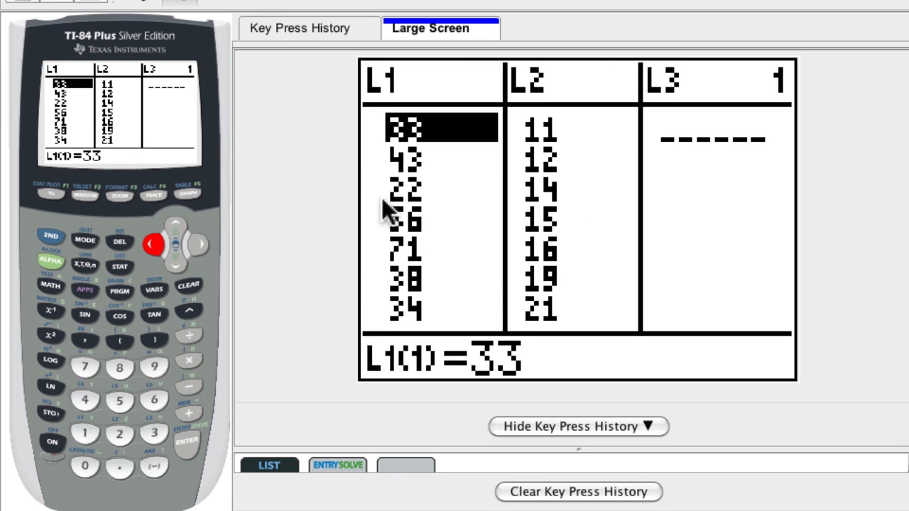
pyautogui.moveTo(497, 210)
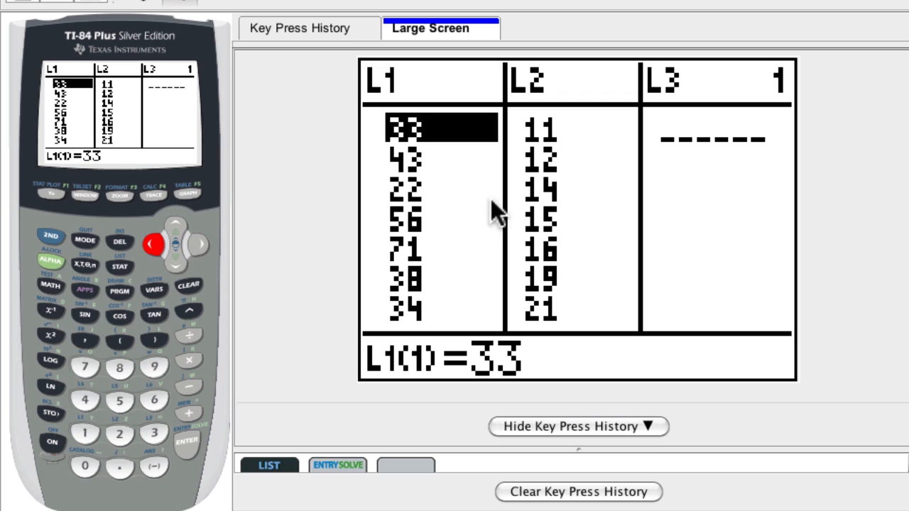
pyautogui.moveTo(178, 253)
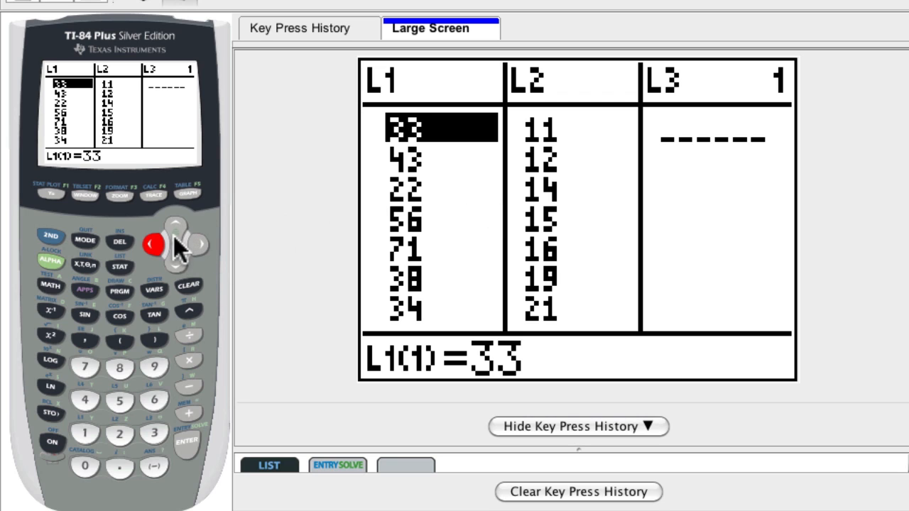
pyautogui.moveTo(130, 312)
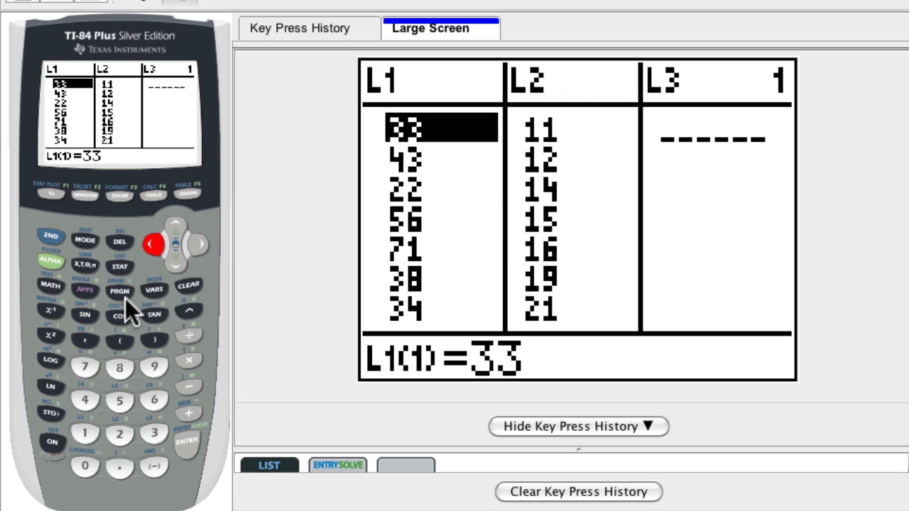
pyautogui.moveTo(384, 297)
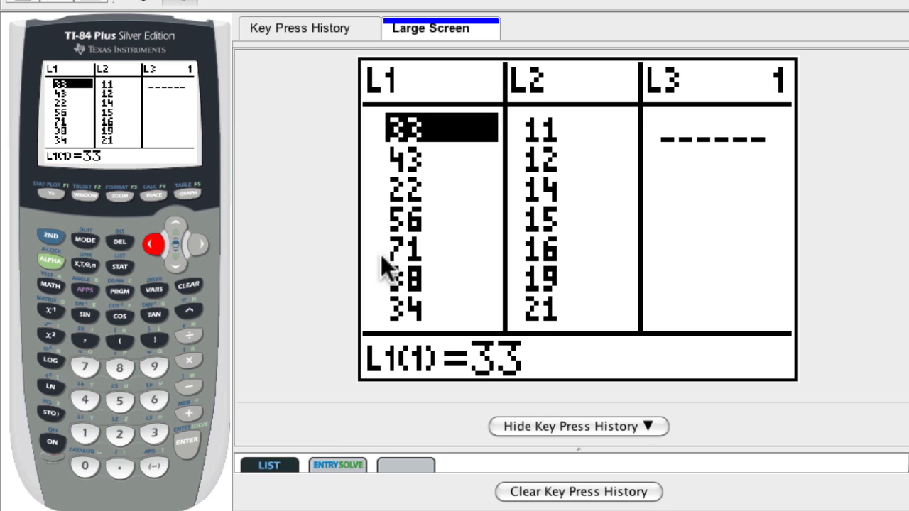
pyautogui.moveTo(78, 253)
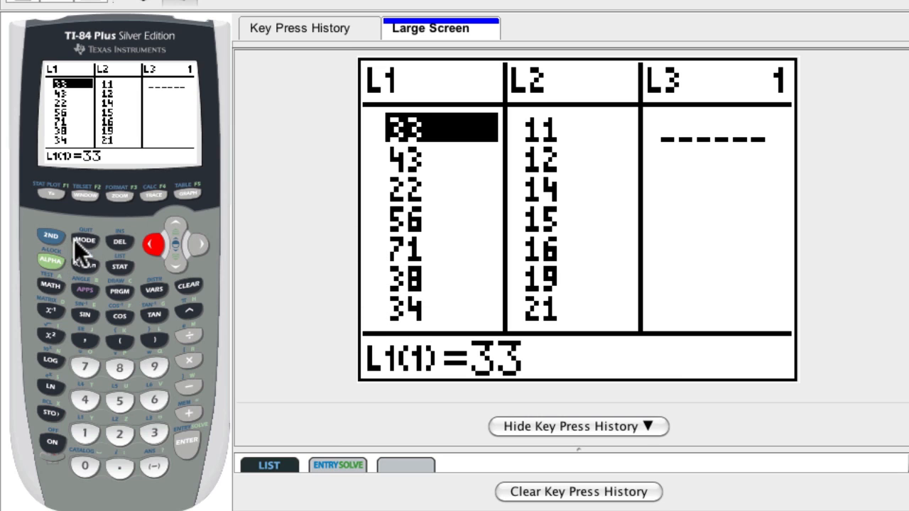
pyautogui.click(51, 236)
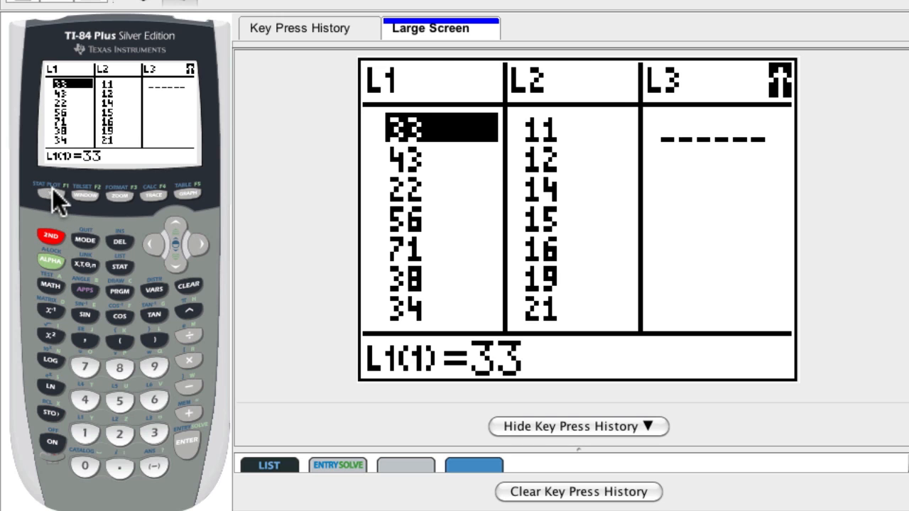
# In STAT PLOT, switch Plot1 On as a box-and-whisker plot using Xlist L1, Freq 1
pyautogui.click(51, 193)
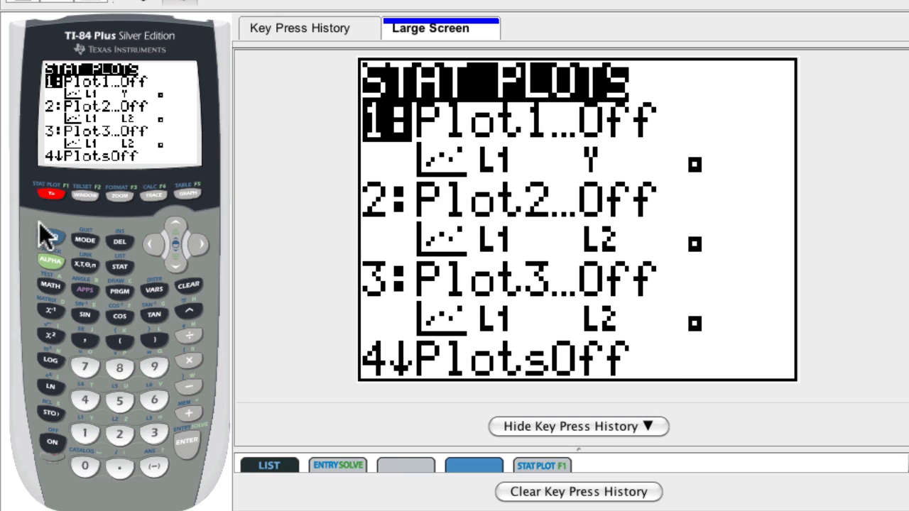
pyautogui.moveTo(145, 248)
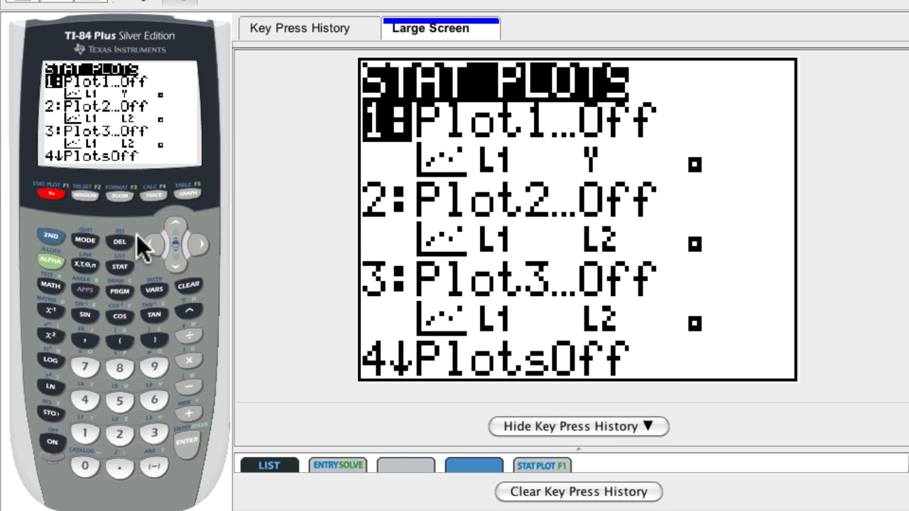
pyautogui.moveTo(198, 202)
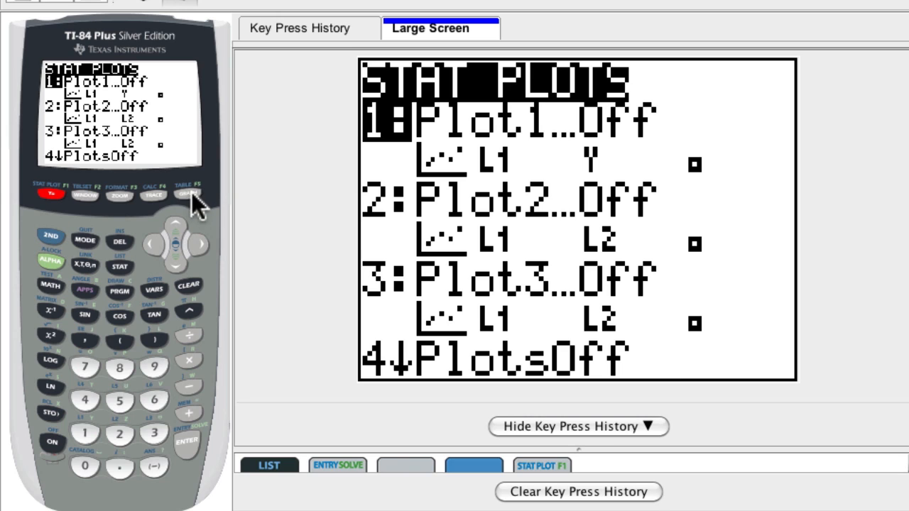
pyautogui.moveTo(440, 128)
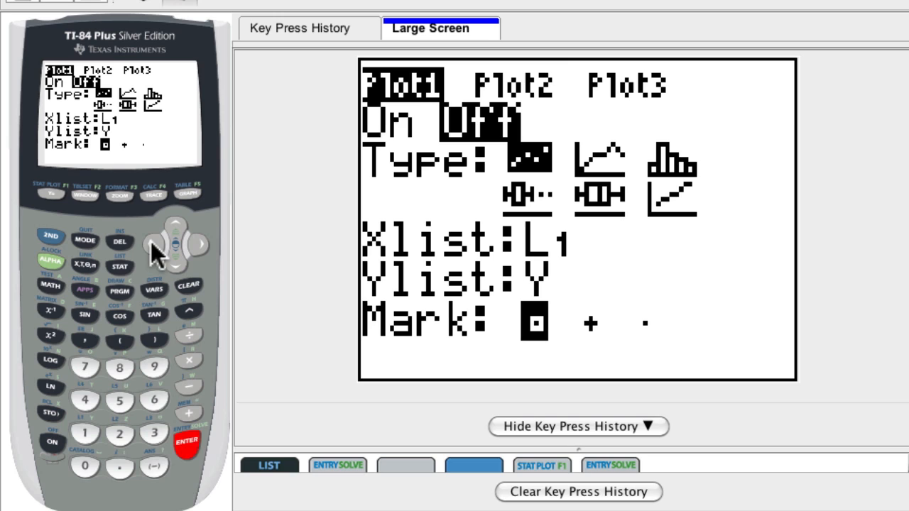
pyautogui.click(186, 443)
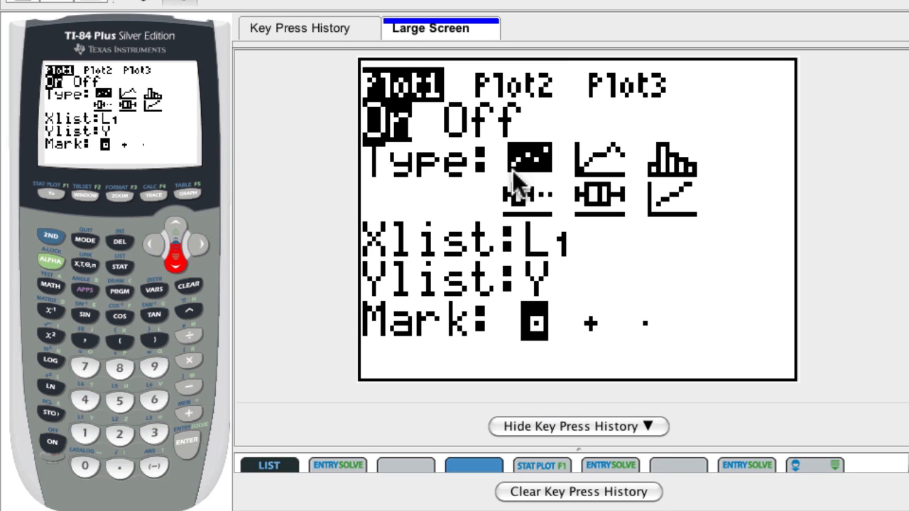
pyautogui.moveTo(201, 244)
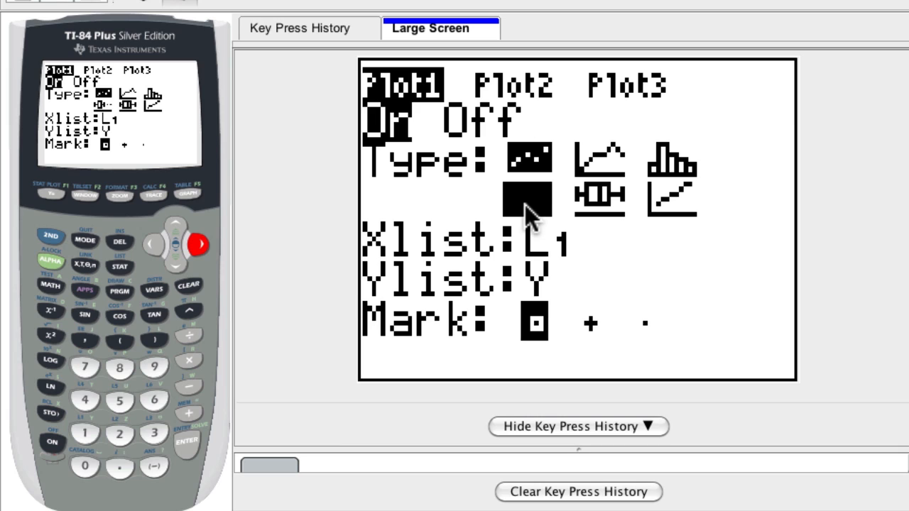
pyautogui.moveTo(529, 206)
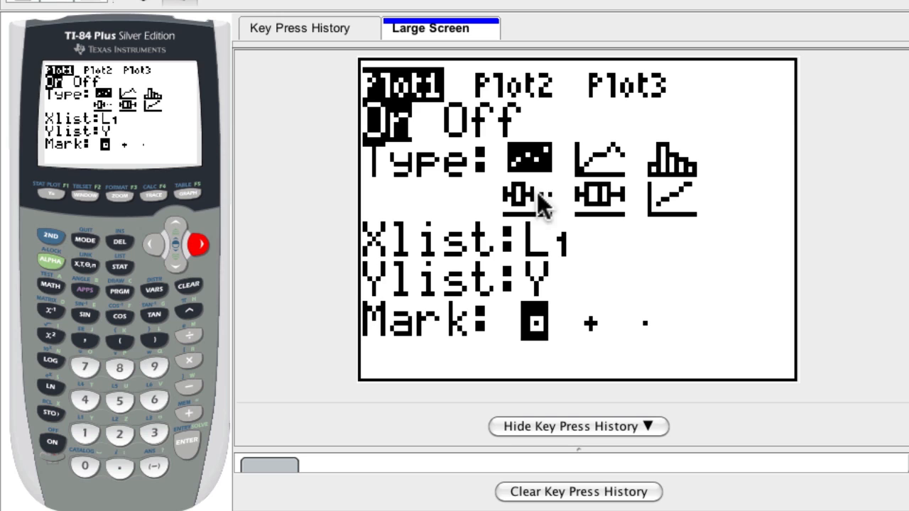
pyautogui.moveTo(511, 206)
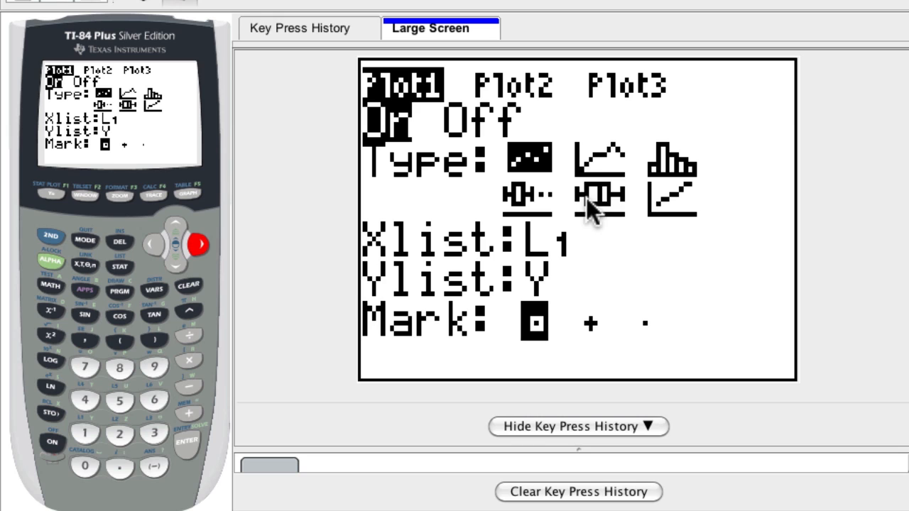
pyautogui.click(187, 441)
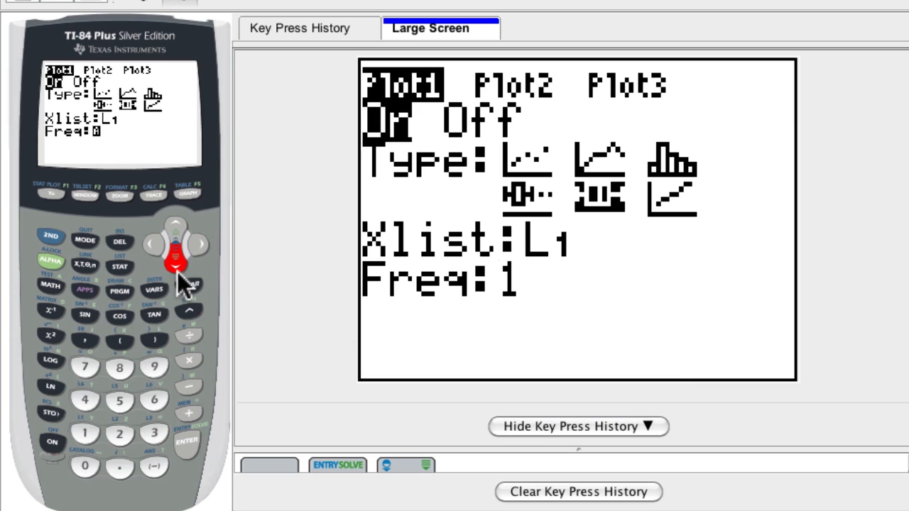
pyautogui.moveTo(202, 273)
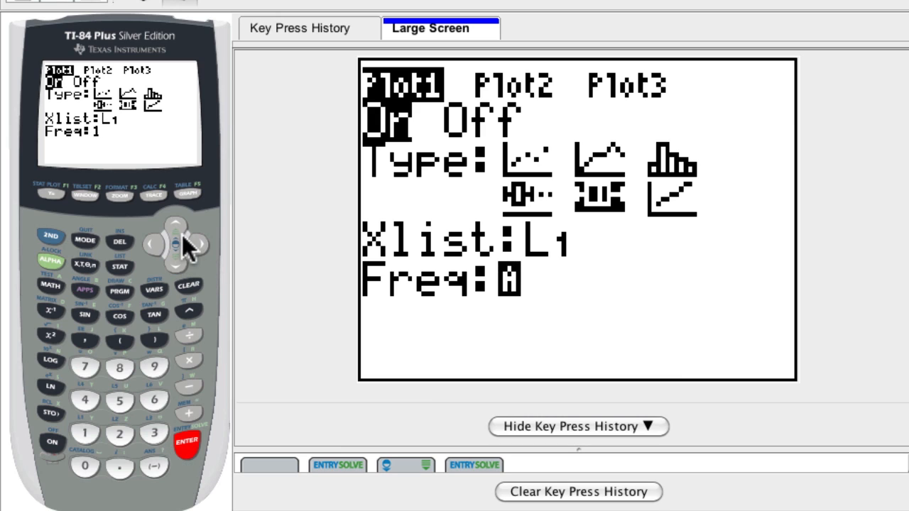
# Switch Plot2 On as a box-and-whisker plot with Xlist L2 and Freq 1
pyautogui.click(51, 236)
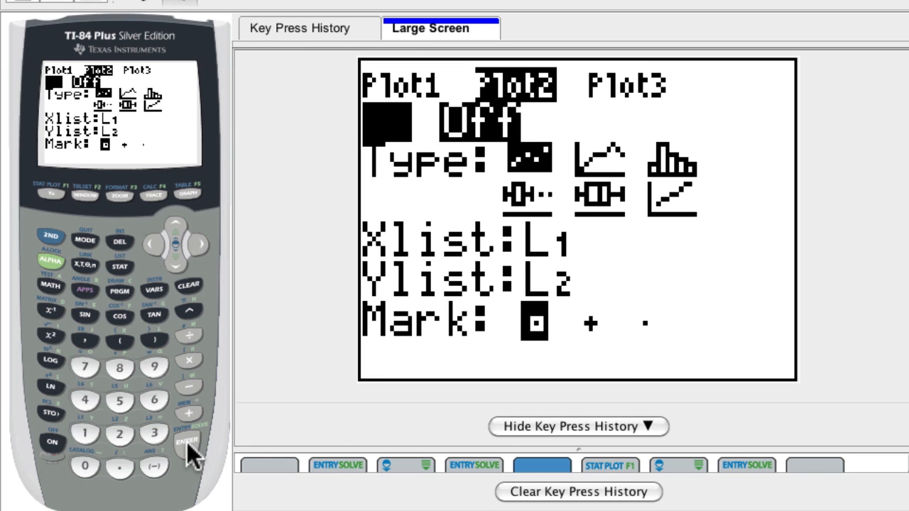
pyautogui.click(198, 244)
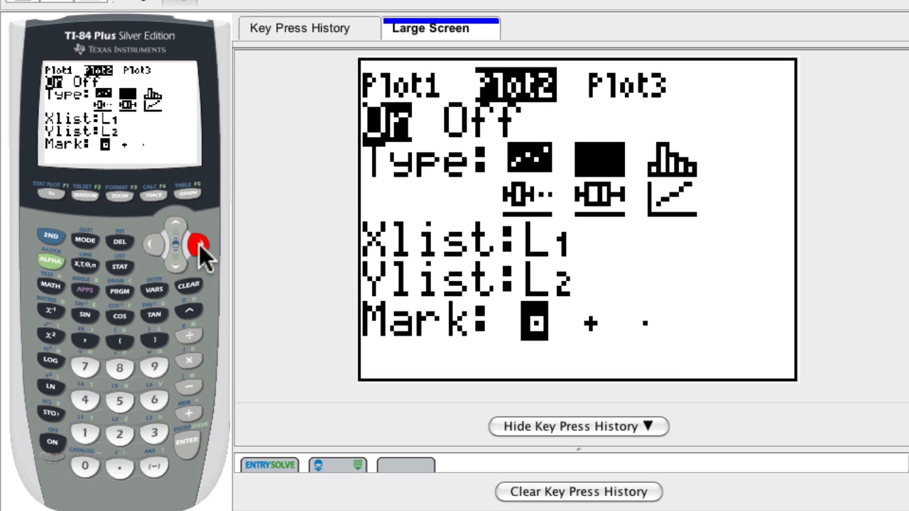
pyautogui.click(199, 244)
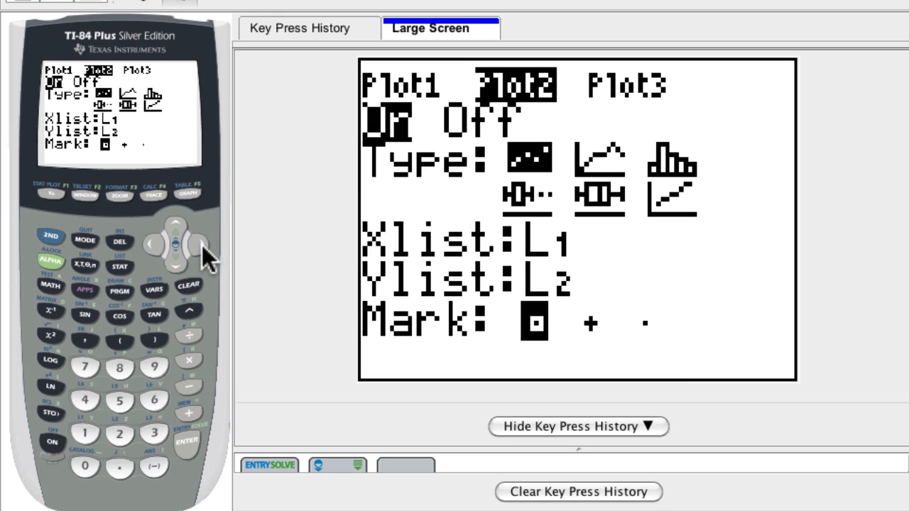
pyautogui.click(187, 441)
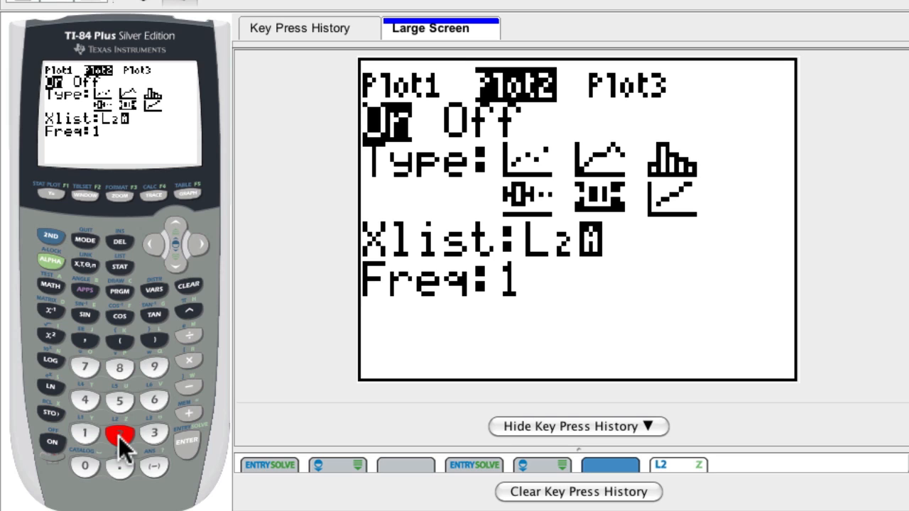
pyautogui.click(119, 434)
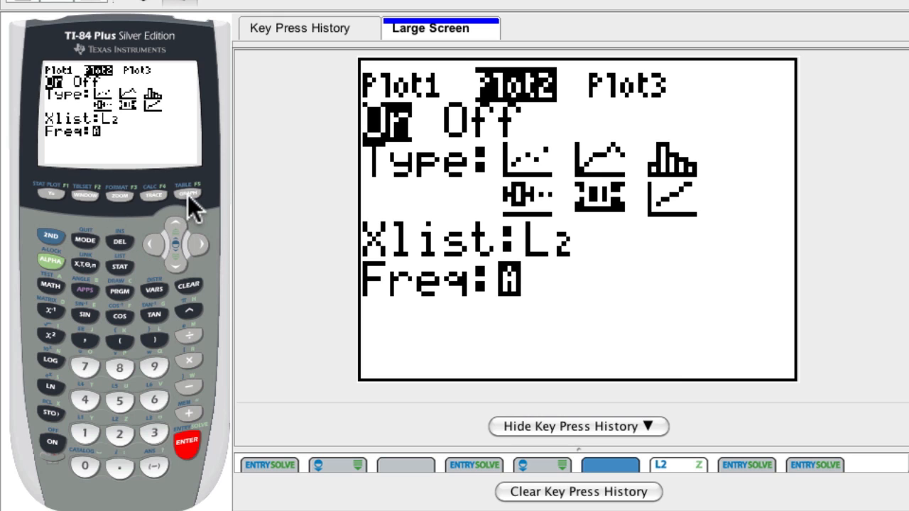
pyautogui.moveTo(128, 210)
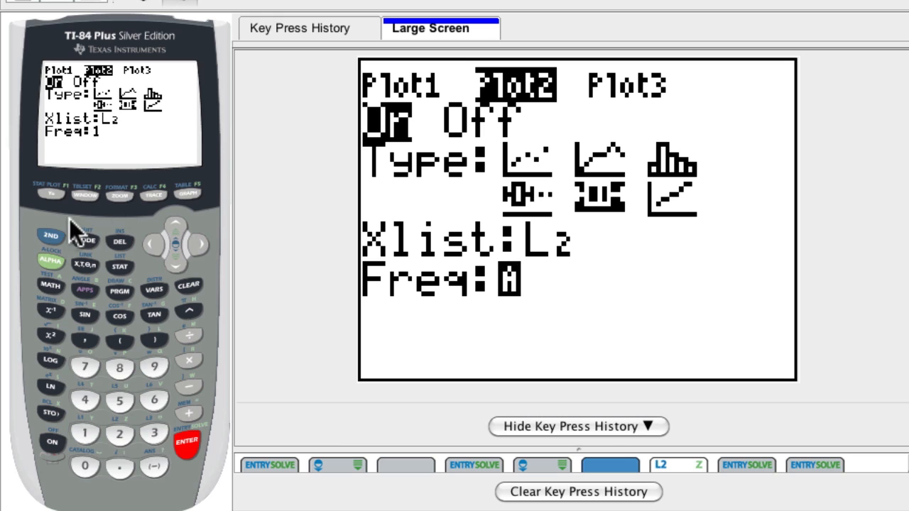
pyautogui.click(120, 196)
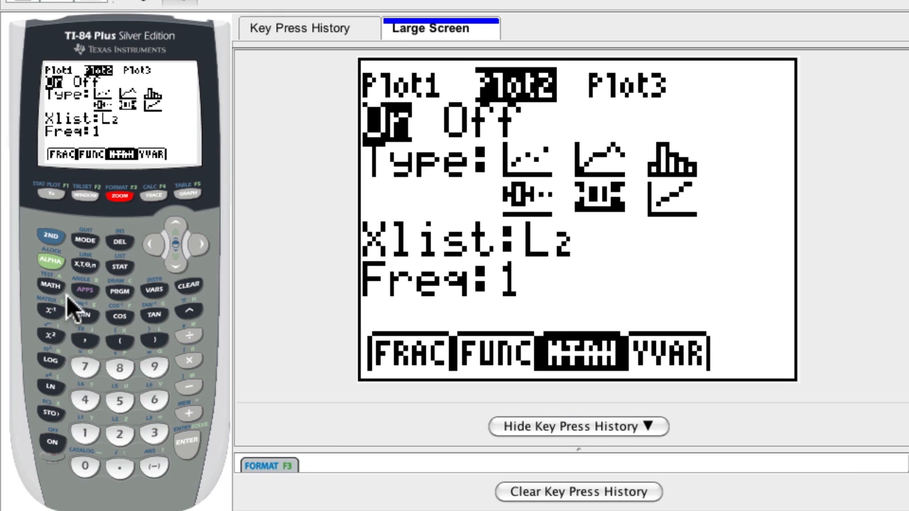
pyautogui.moveTo(126, 216)
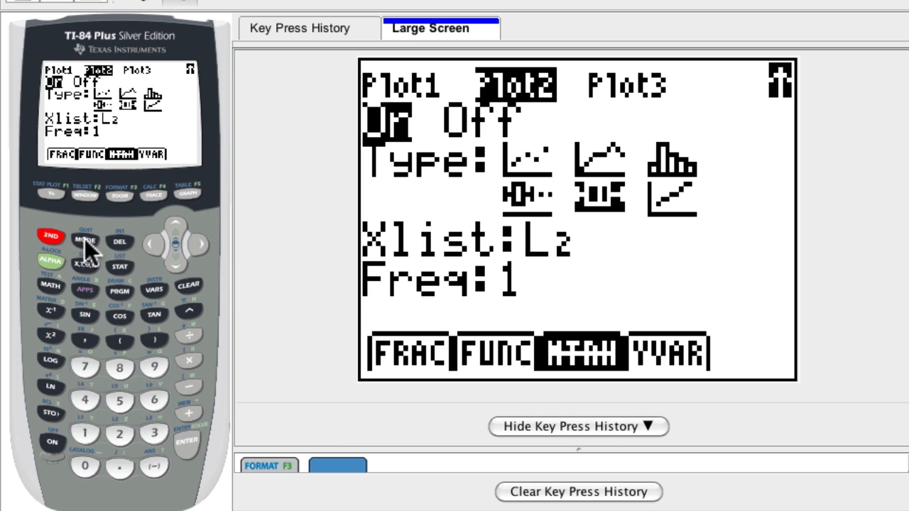
# Choose ZoomStat so both L1 and L2 box plots are graphed in a fitted window
pyautogui.click(119, 195)
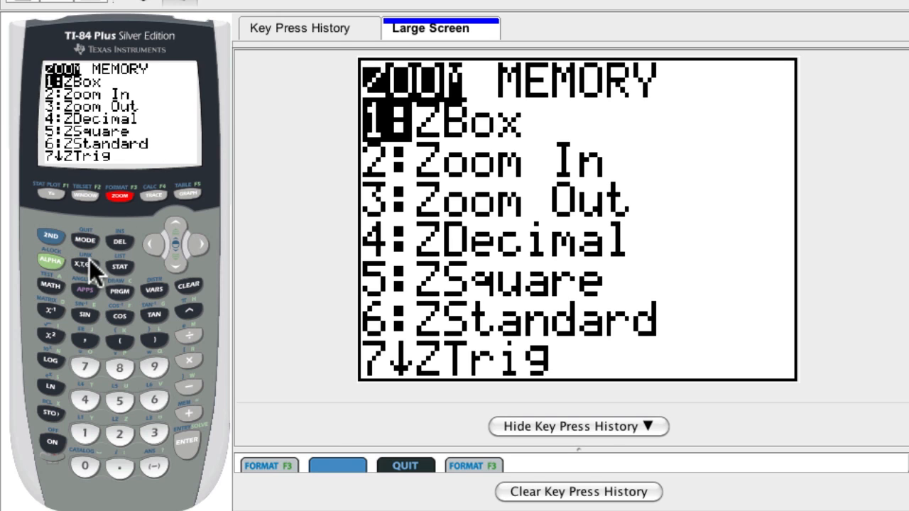
pyautogui.moveTo(178, 273)
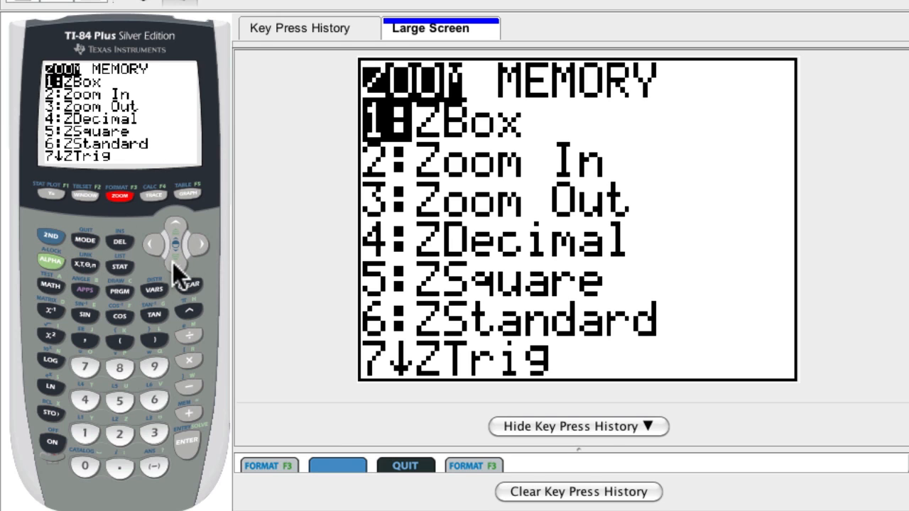
pyautogui.click(176, 259)
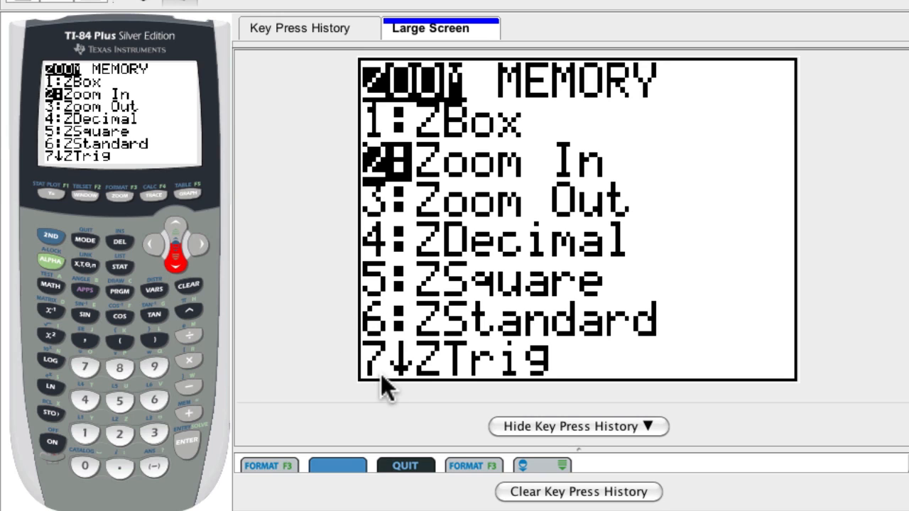
pyautogui.click(153, 366)
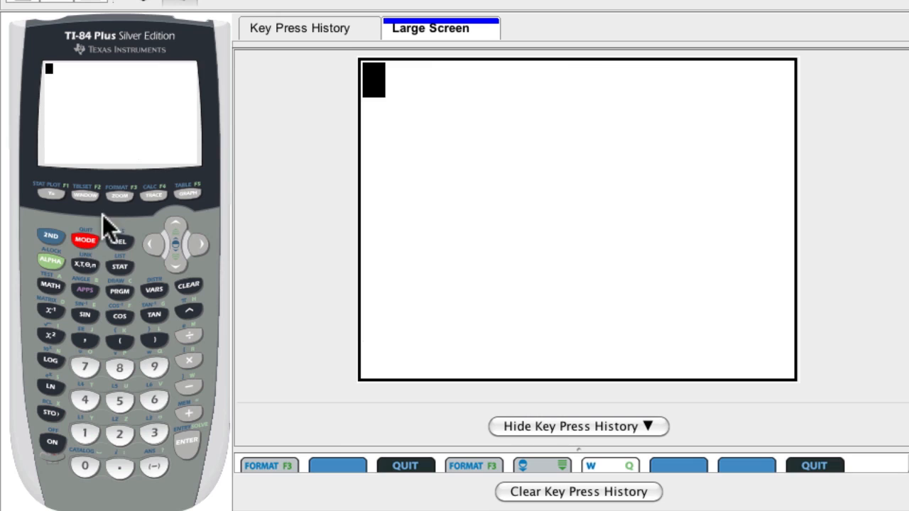
pyautogui.click(119, 196)
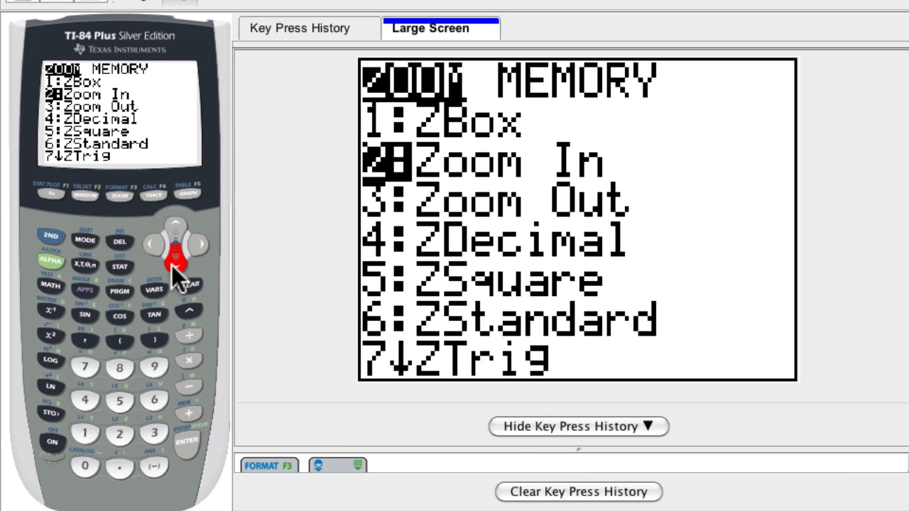
pyautogui.click(178, 266)
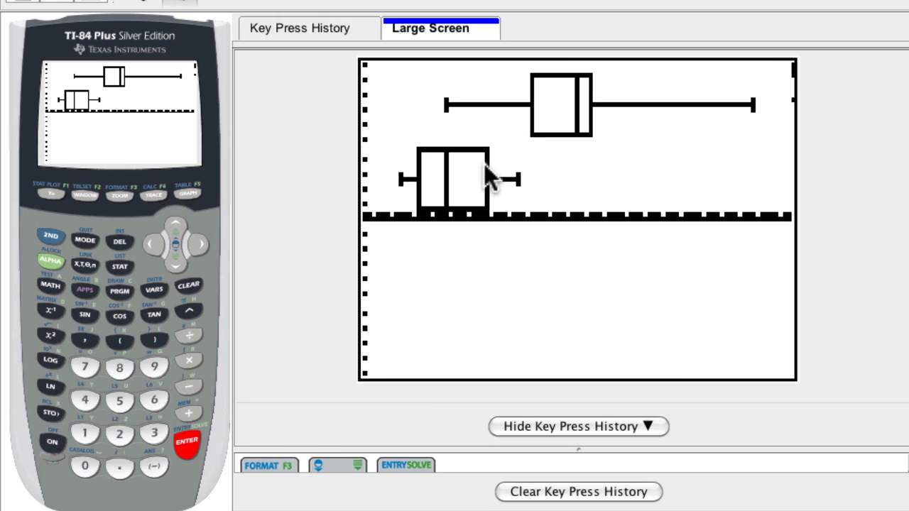
pyautogui.moveTo(454, 182)
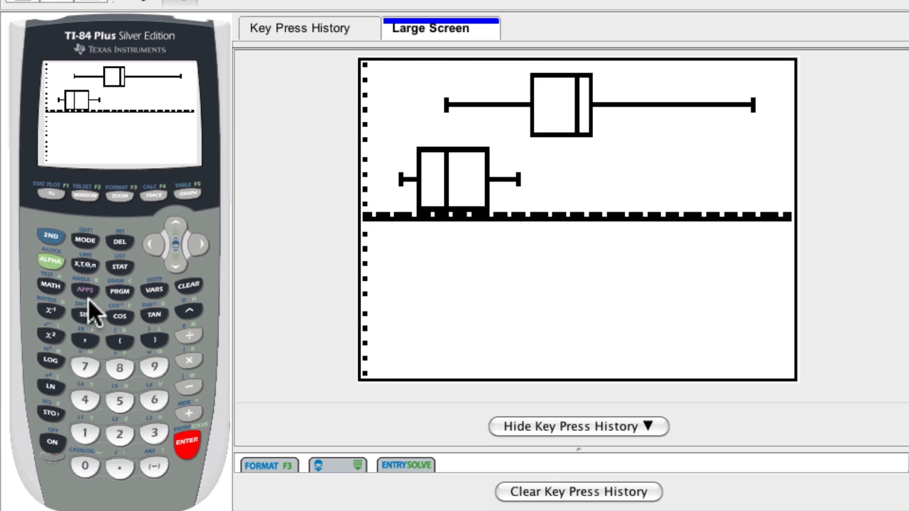
pyautogui.moveTo(88, 324)
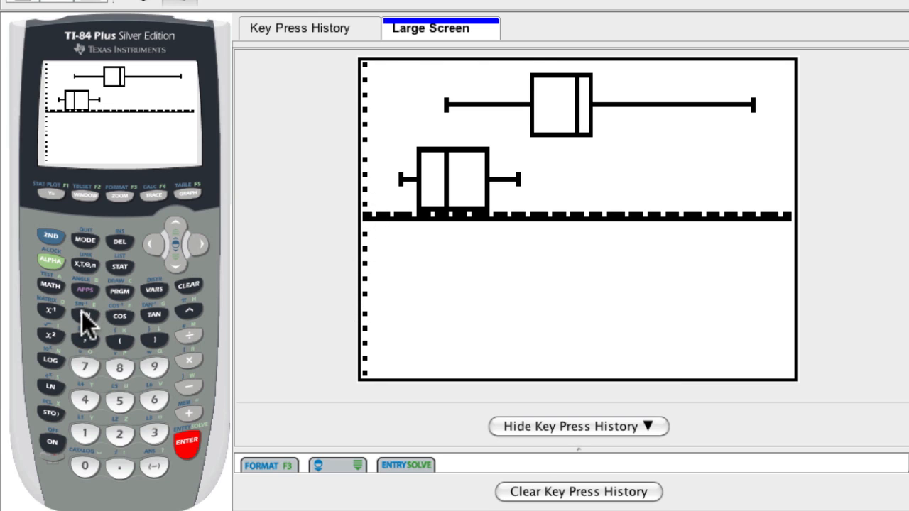
pyautogui.moveTo(169, 254)
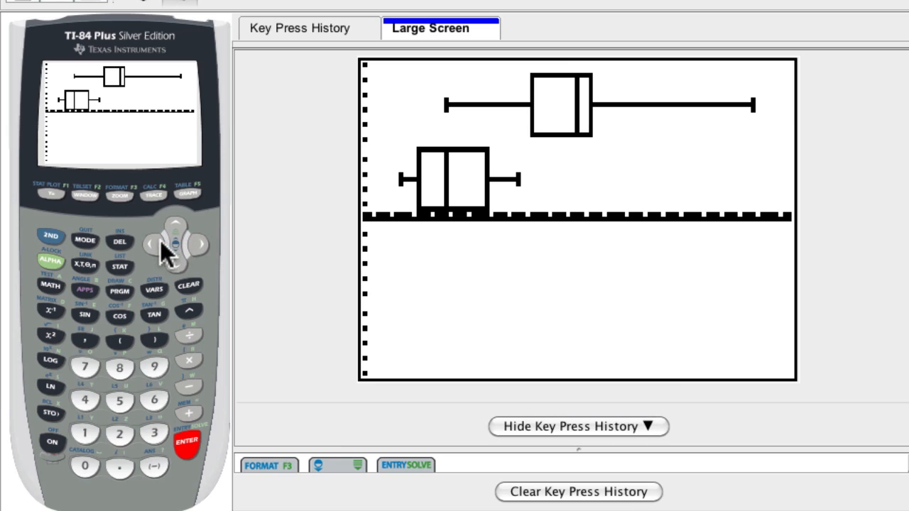
pyautogui.moveTo(165, 257)
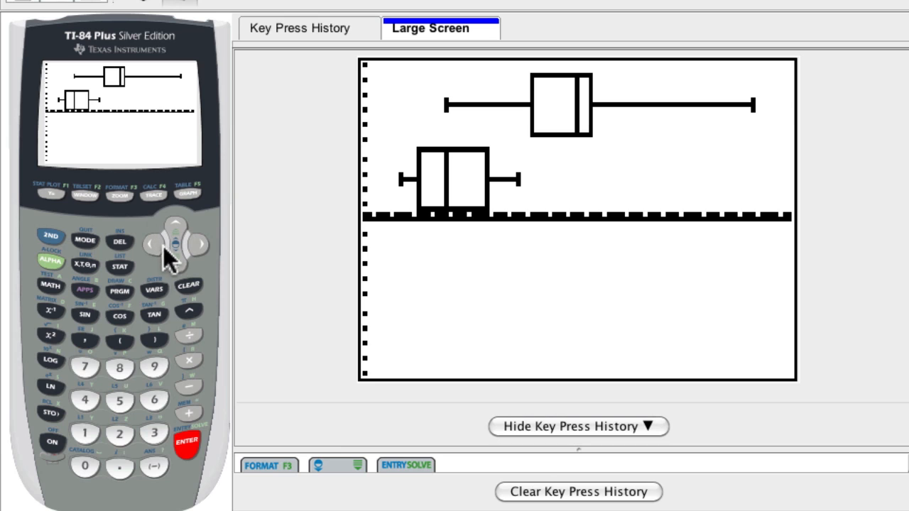
pyautogui.moveTo(168, 256)
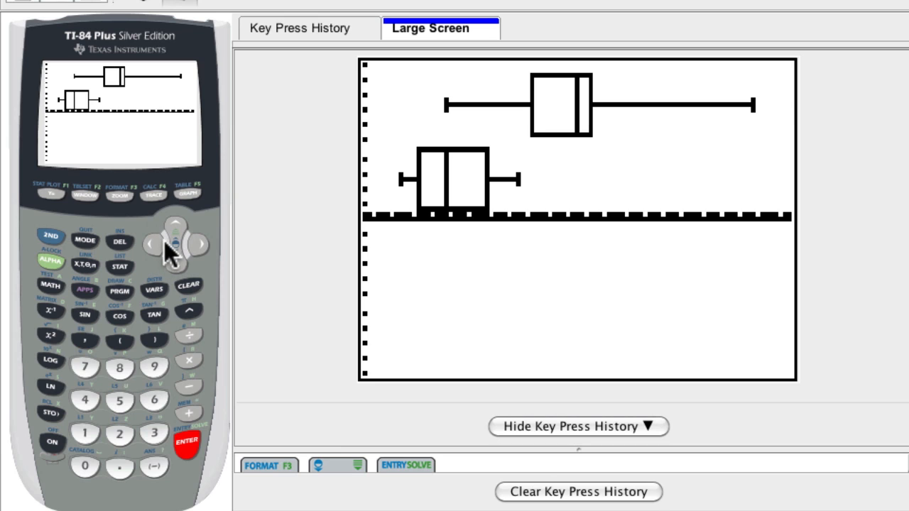
pyautogui.moveTo(162, 255)
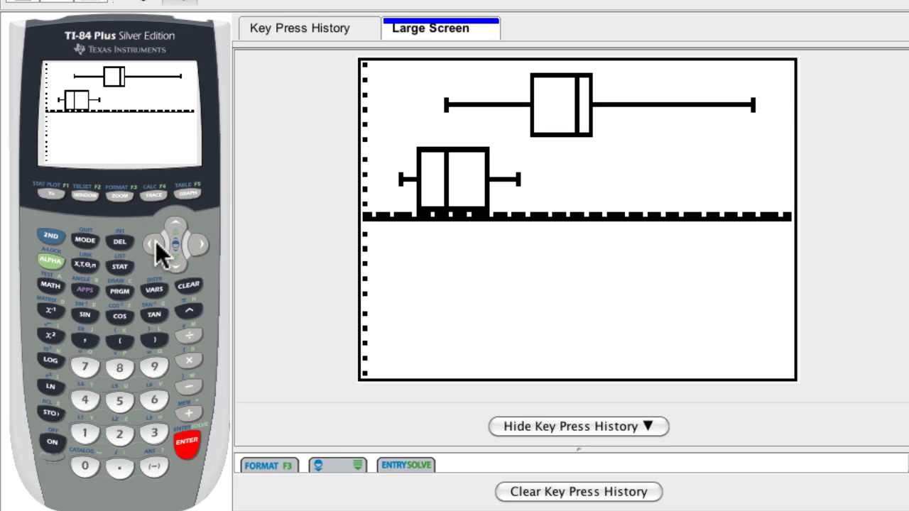
pyautogui.moveTo(106, 239)
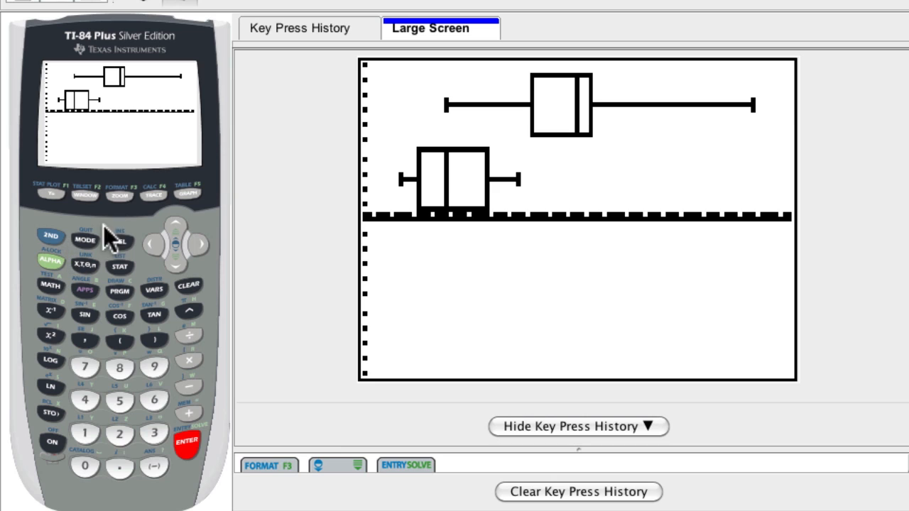
# Trace Plot1 to read L1's median 41, Q1 33, Q3 43 and maximum 71
pyautogui.click(153, 196)
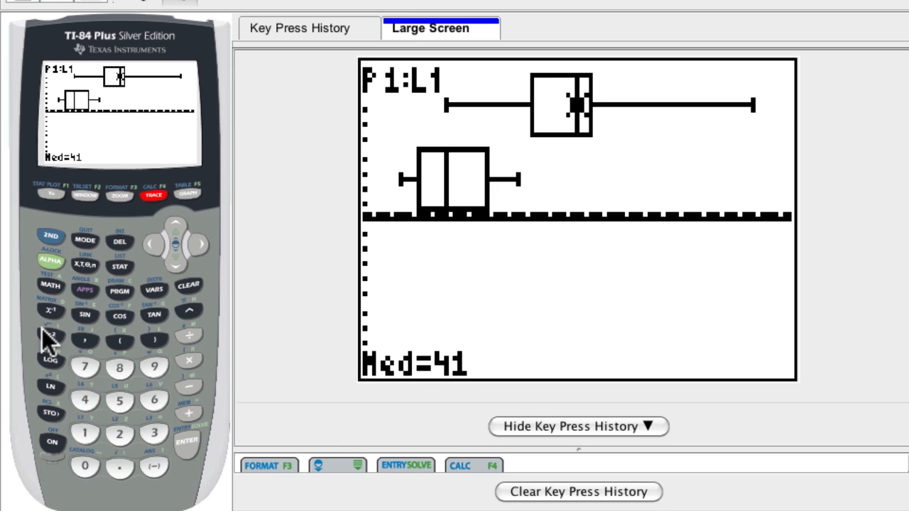
pyautogui.moveTo(542, 139)
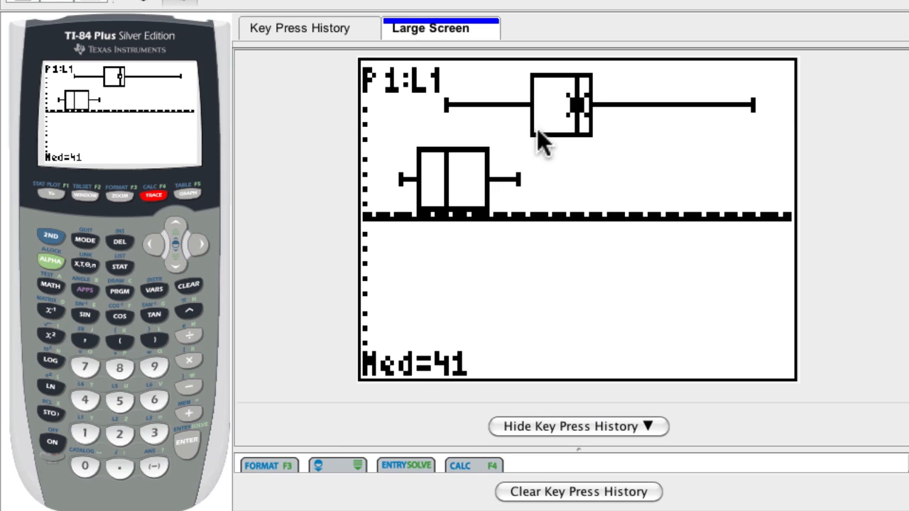
pyautogui.moveTo(561, 261)
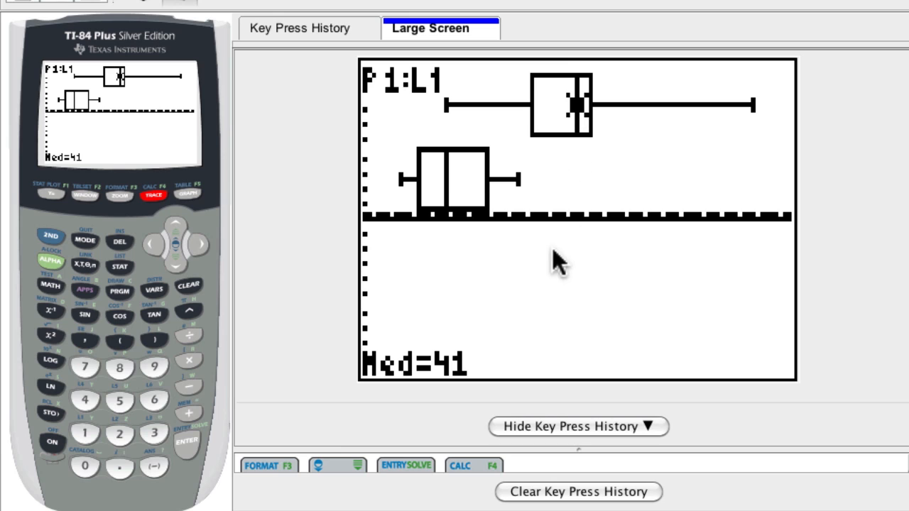
pyautogui.moveTo(437, 397)
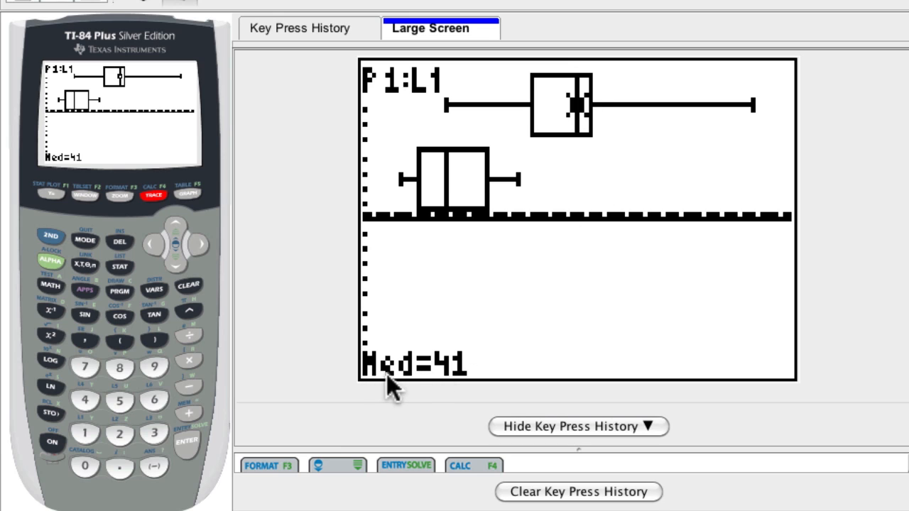
pyautogui.moveTo(169, 252)
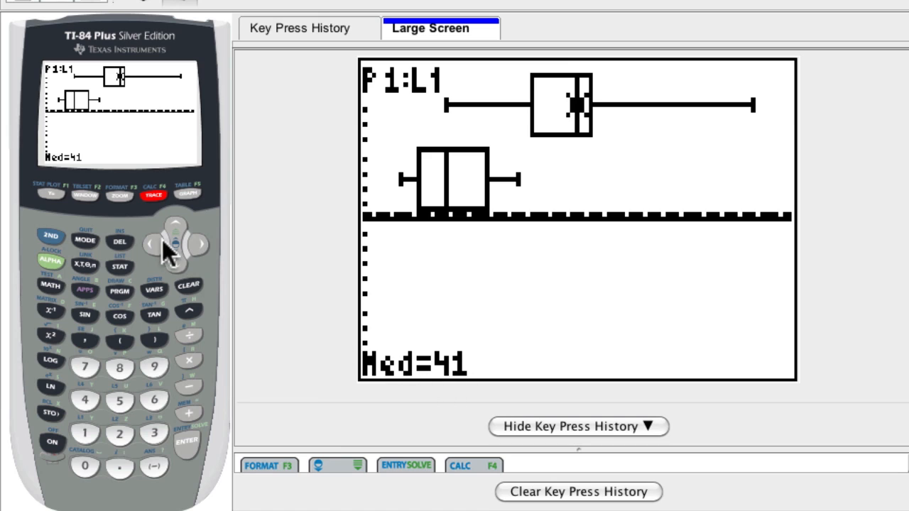
pyautogui.click(151, 245)
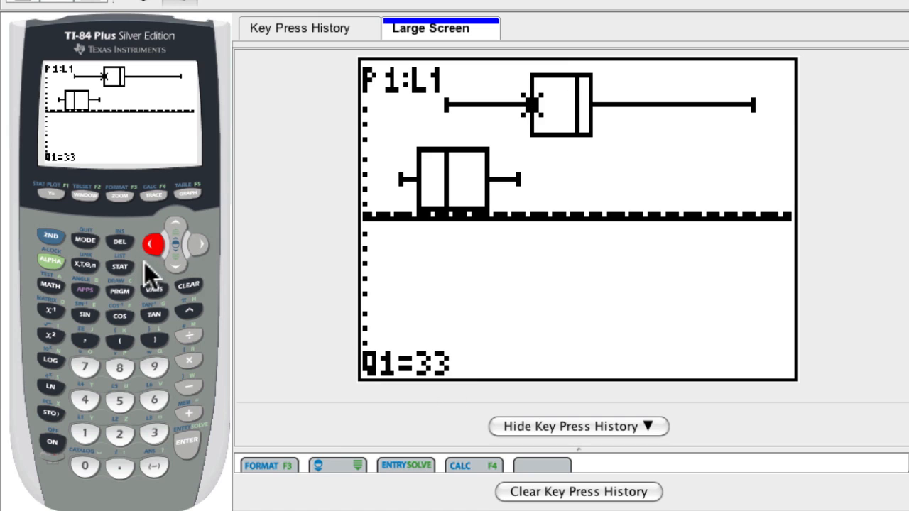
pyautogui.click(200, 245)
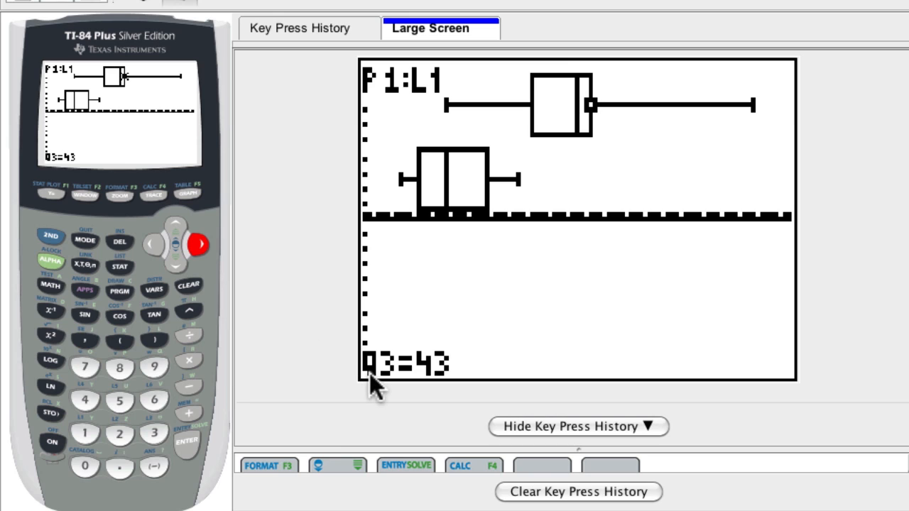
pyautogui.click(175, 244)
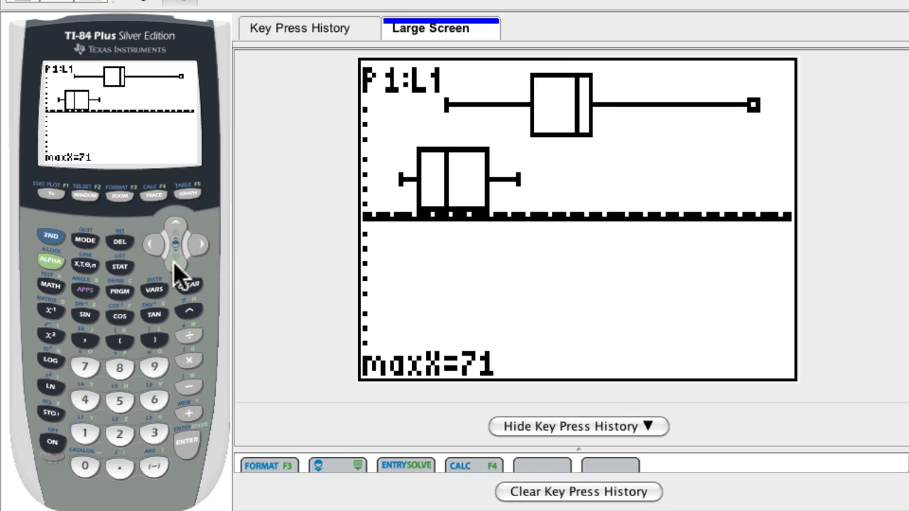
# Move the trace to Plot2 and read L2's Q3 26, Q1 14 and minimum 11
pyautogui.click(150, 244)
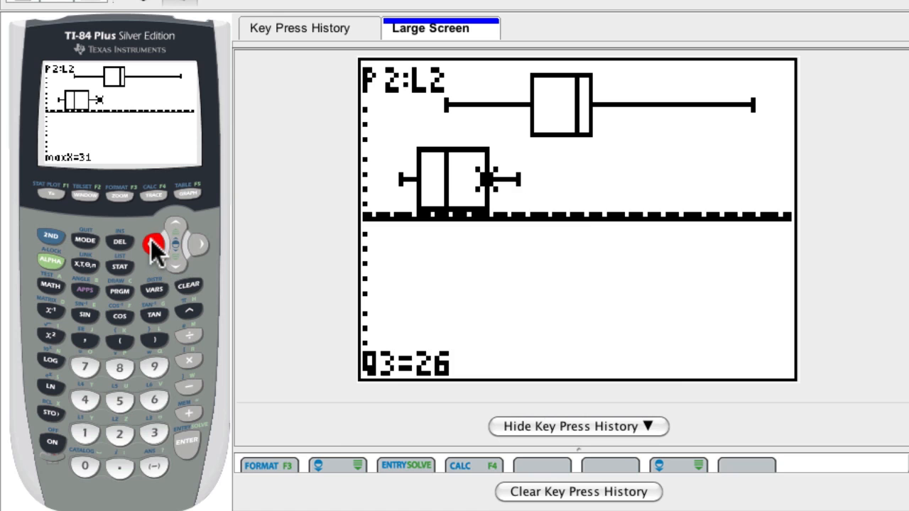
pyautogui.click(153, 245)
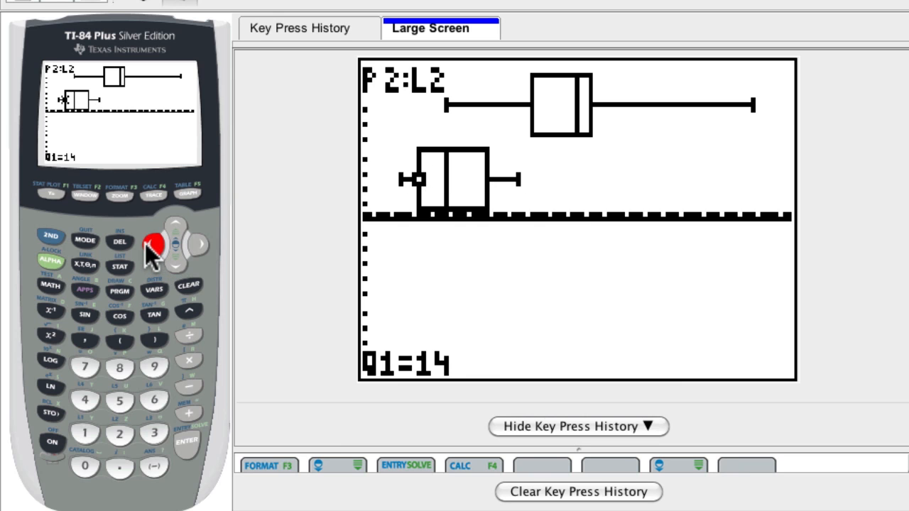
pyautogui.click(153, 244)
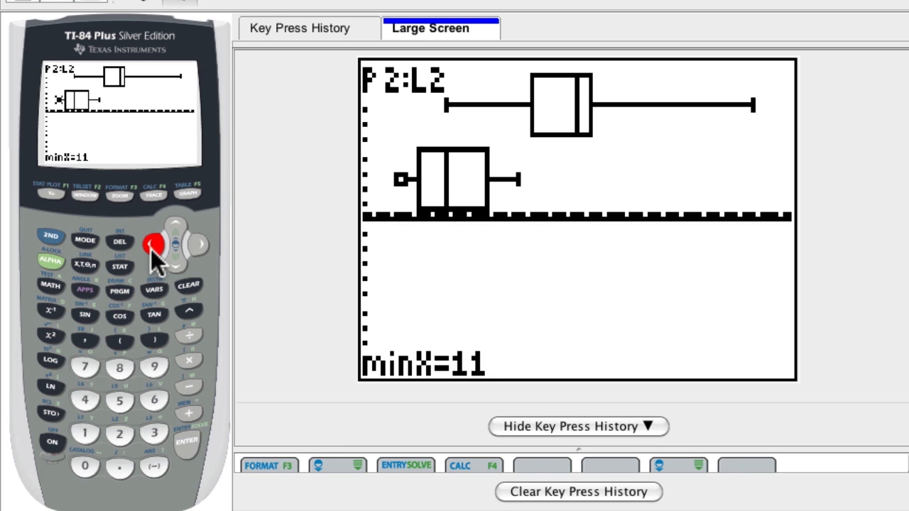
pyautogui.moveTo(159, 345)
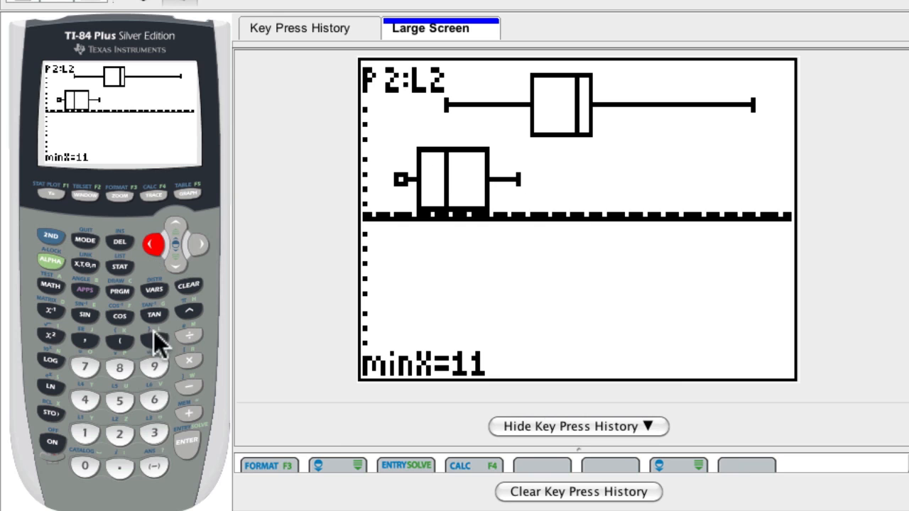